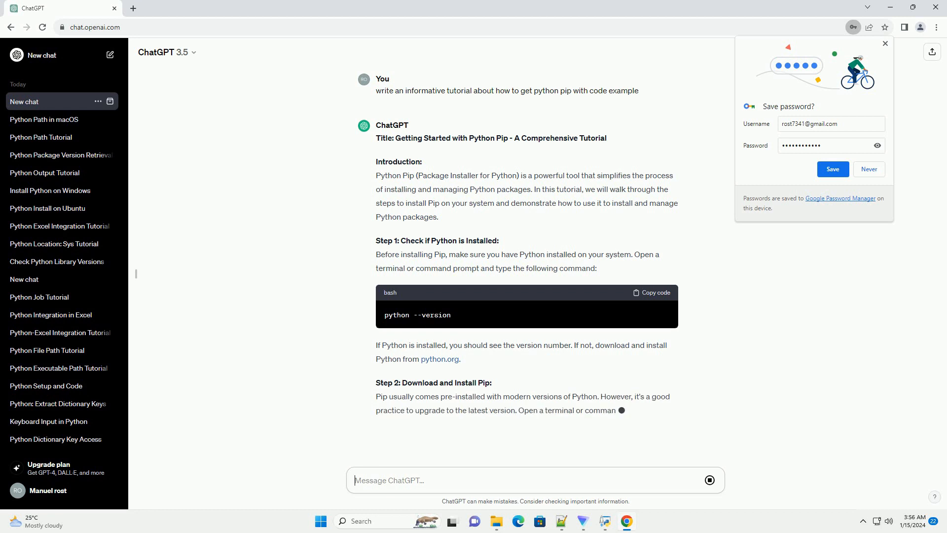
{"action": "scroll", "scroll_direction": "down", "scroll_amount": 3}
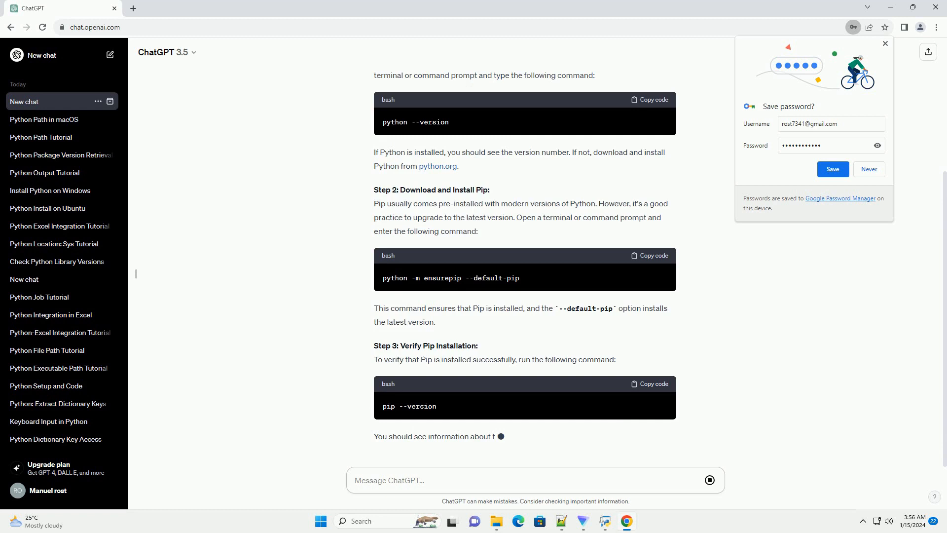
{"action": "scroll", "scroll_direction": "down", "scroll_amount": 3}
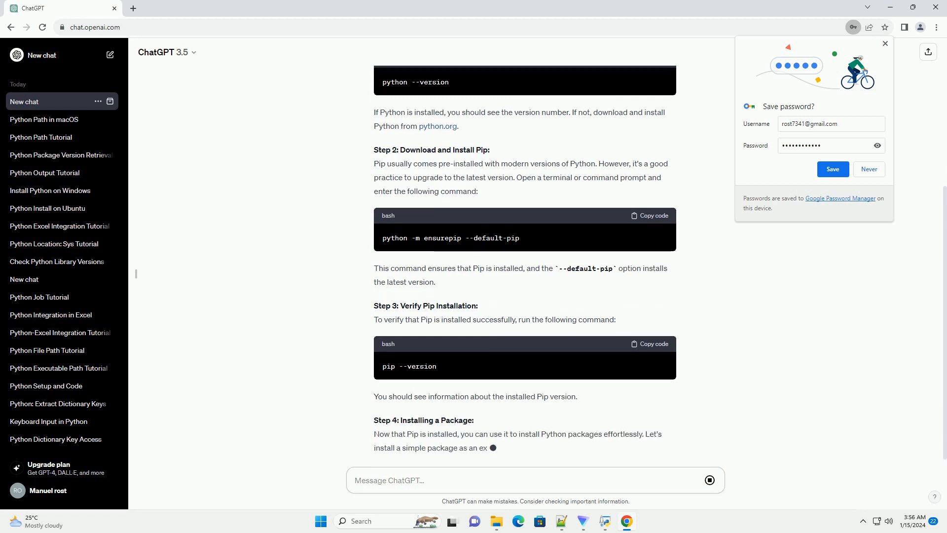
{"action": "scroll", "scroll_direction": "down", "scroll_amount": 3}
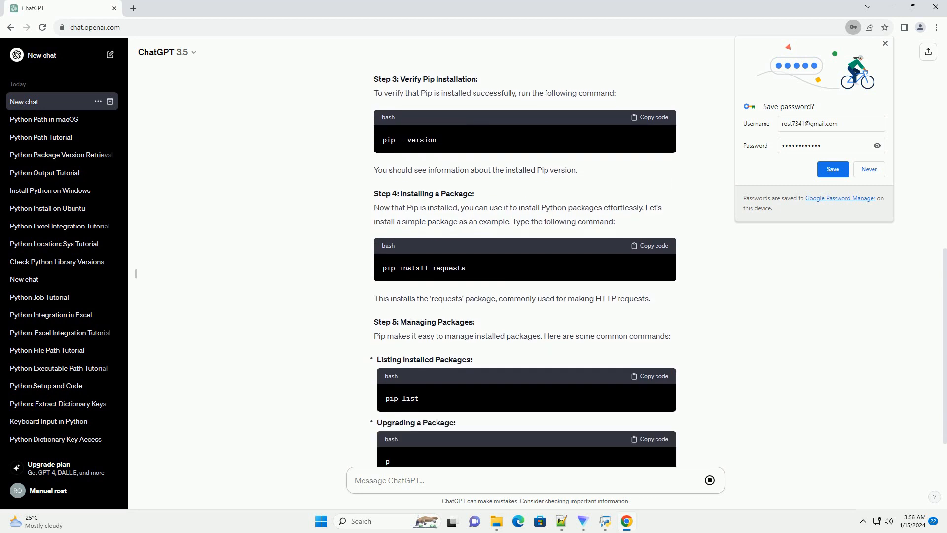
{"action": "scroll", "scroll_direction": "down", "scroll_amount": 3}
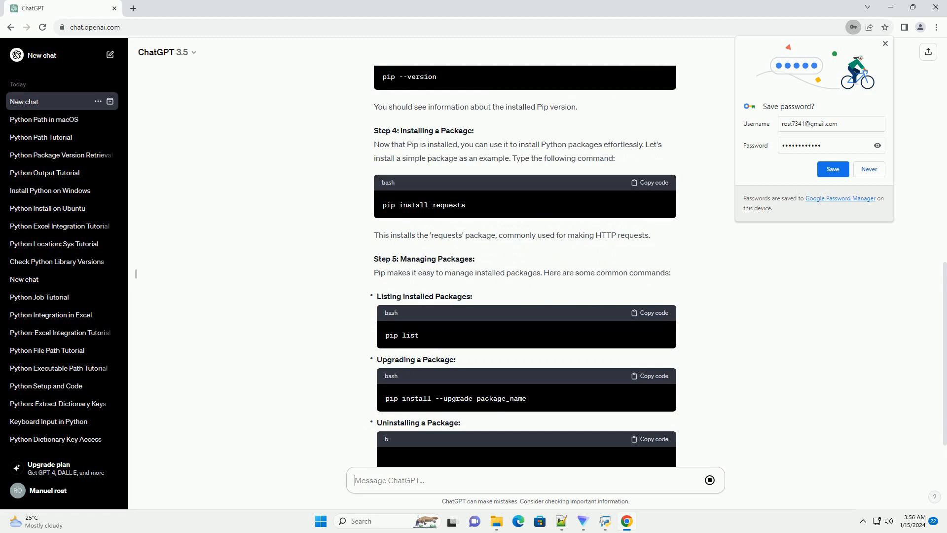
{"action": "scroll", "scroll_direction": "down", "scroll_amount": 3}
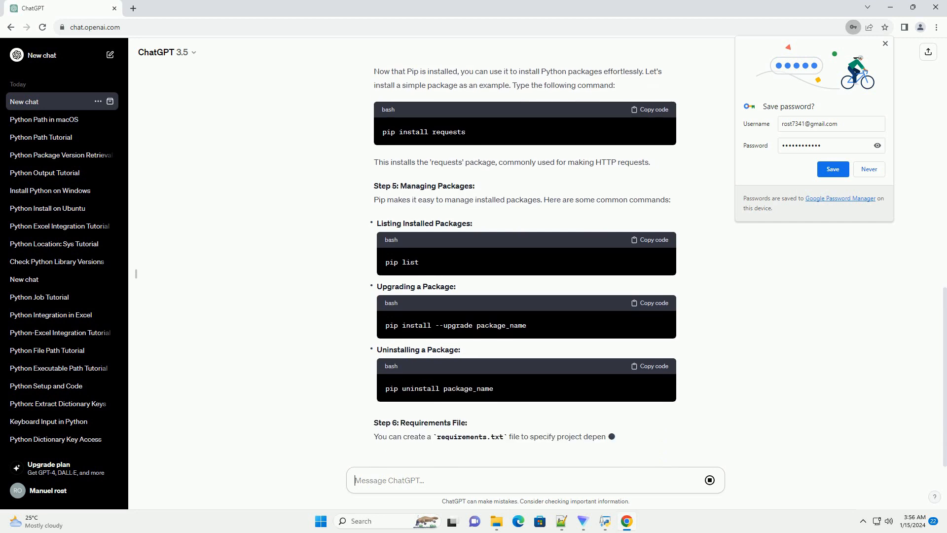
{"action": "scroll", "scroll_direction": "down", "scroll_amount": 3}
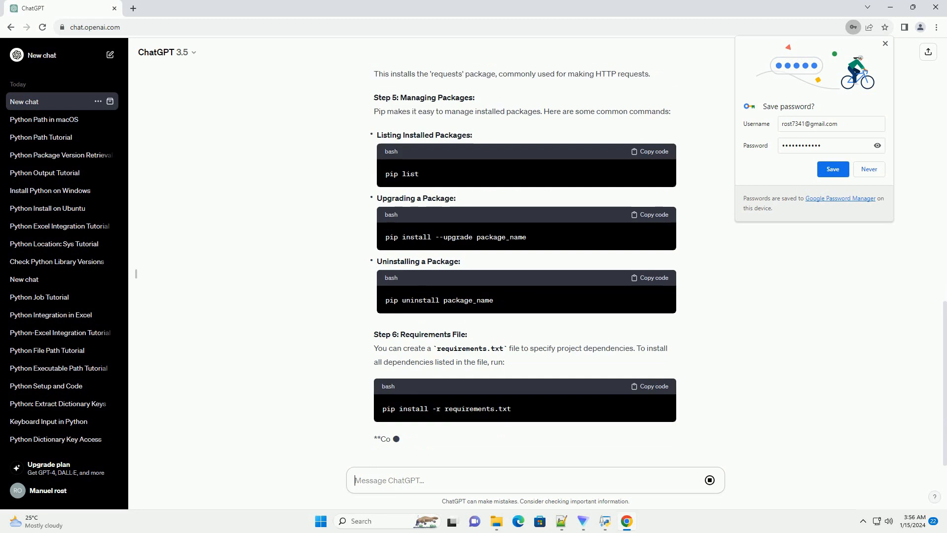
{"action": "scroll", "scroll_direction": "down", "scroll_amount": 3}
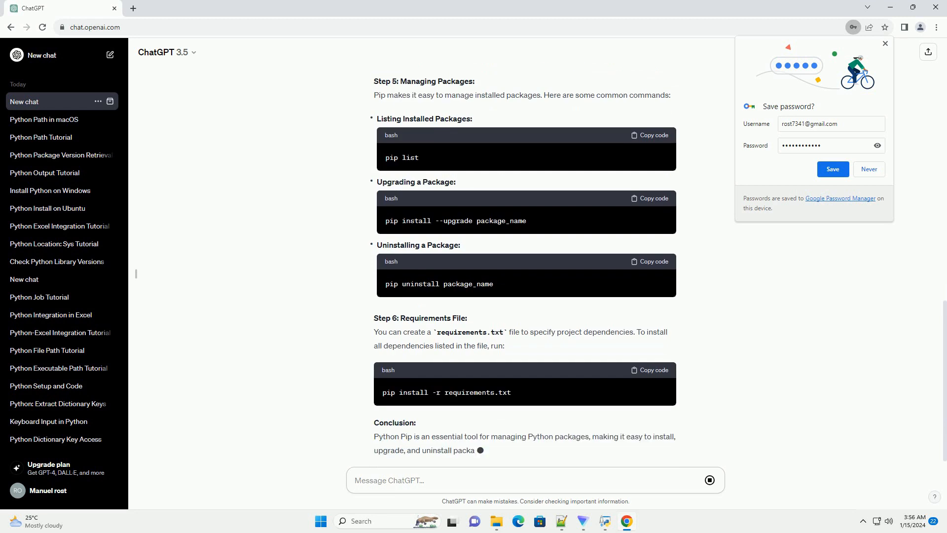
{"action": "scroll", "scroll_direction": "down", "scroll_amount": 3}
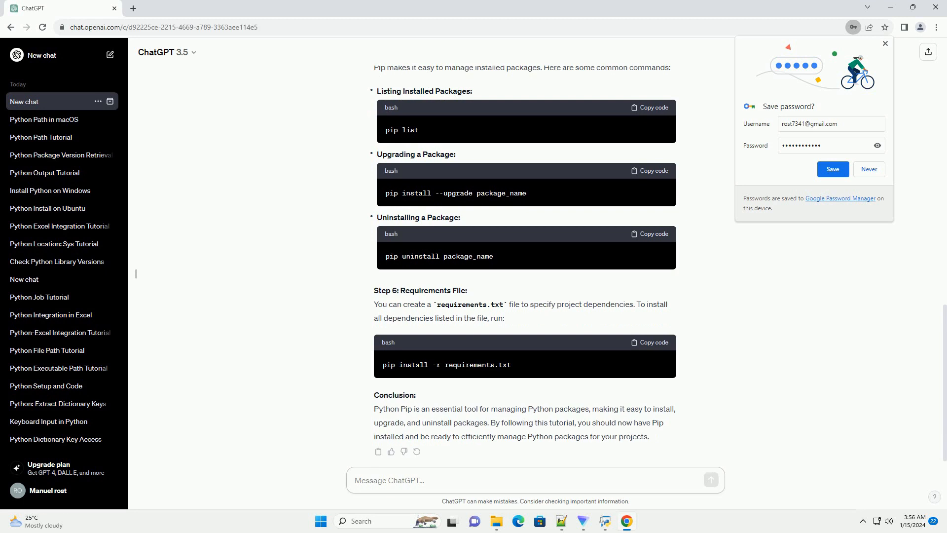
{"action": "scroll", "scroll_direction": "down", "scroll_amount": 3}
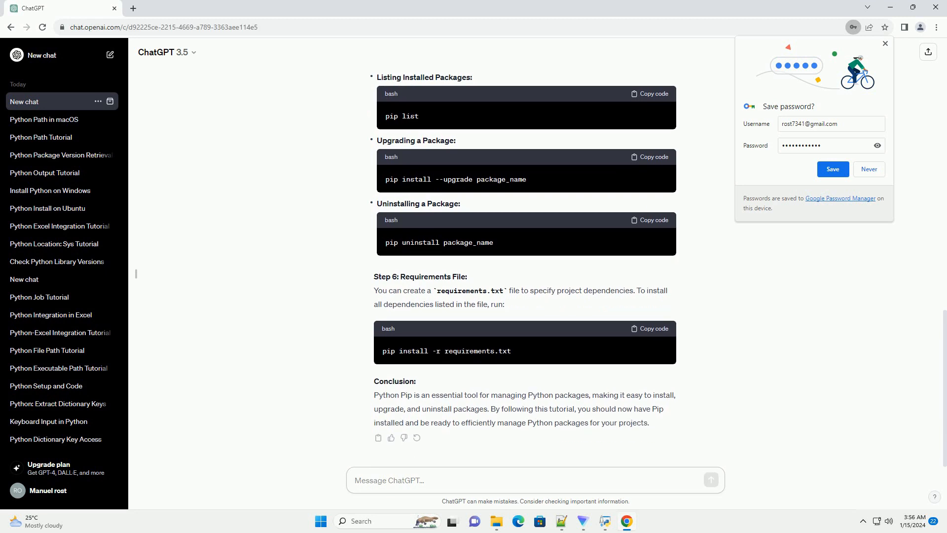